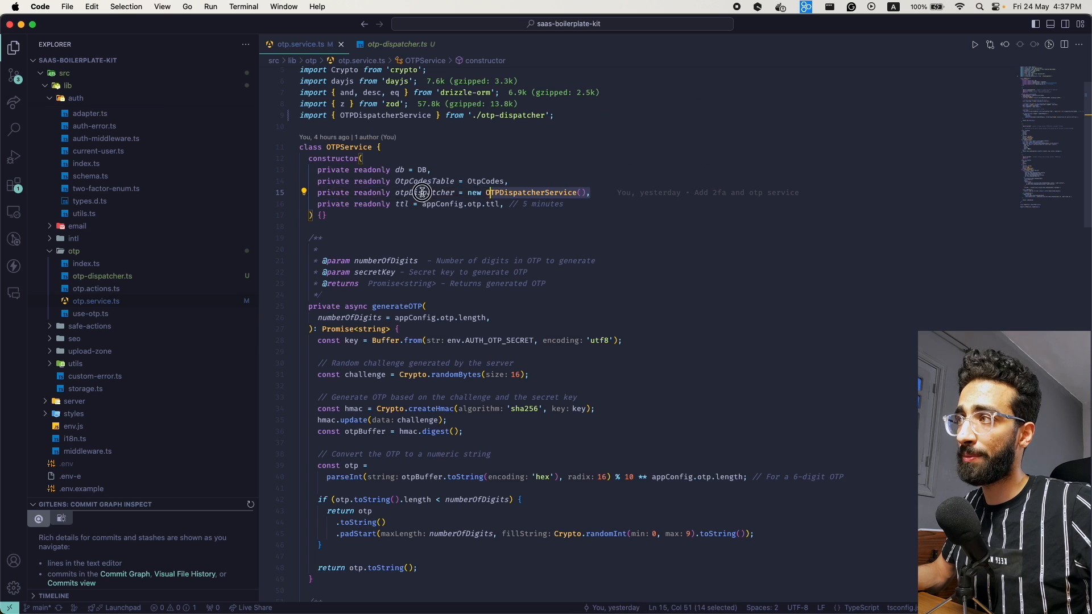
- Highlight OTPDispatcherService uses and scroll to generateOTP's challenge and HMAC code
double_click(531, 193)
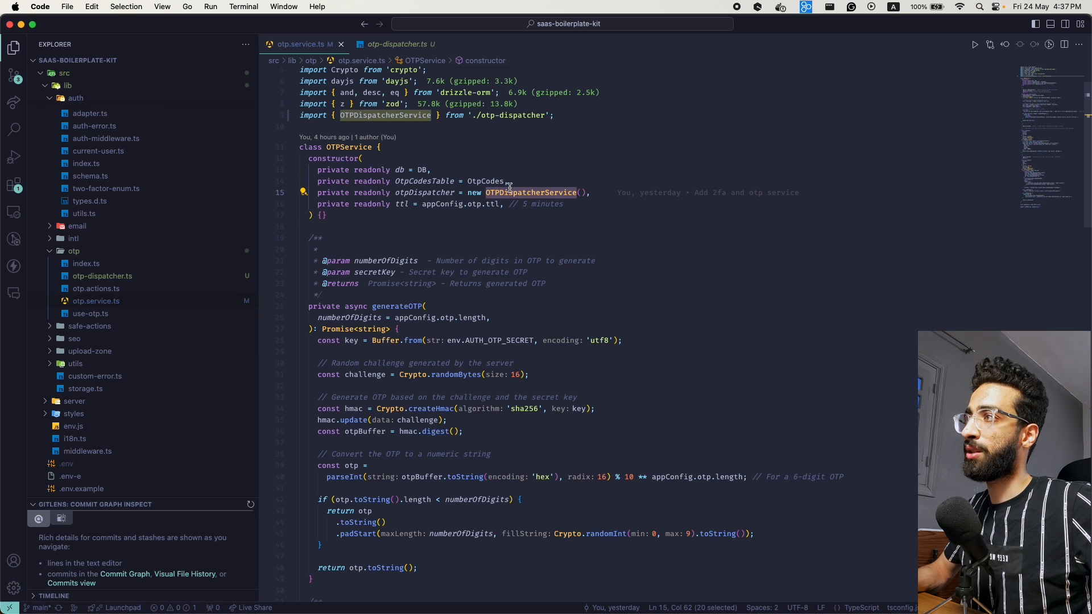
mouse_move(532, 192)
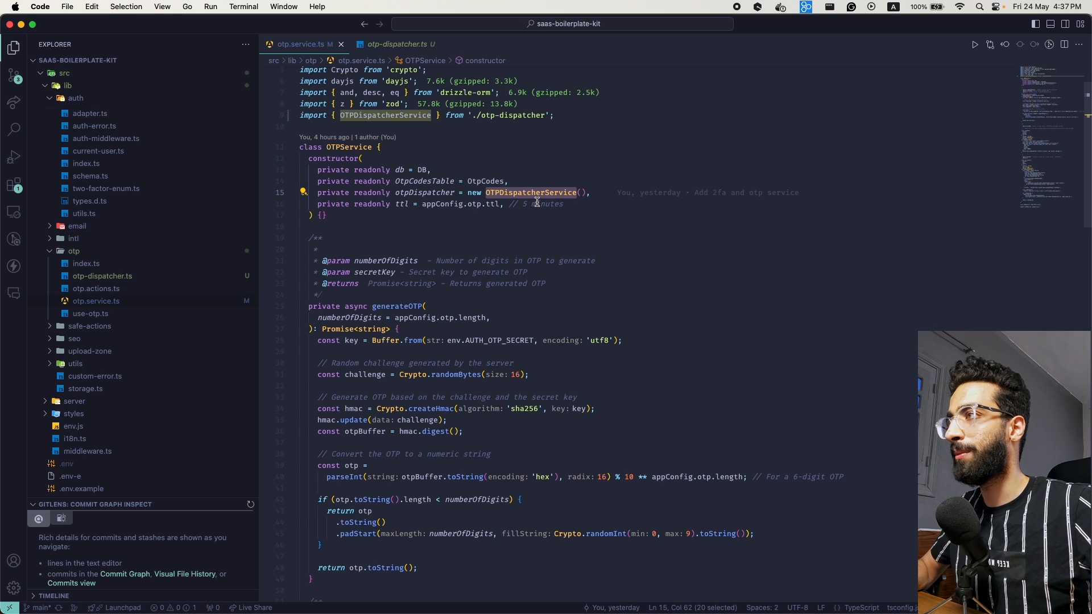
scroll(down, 3)
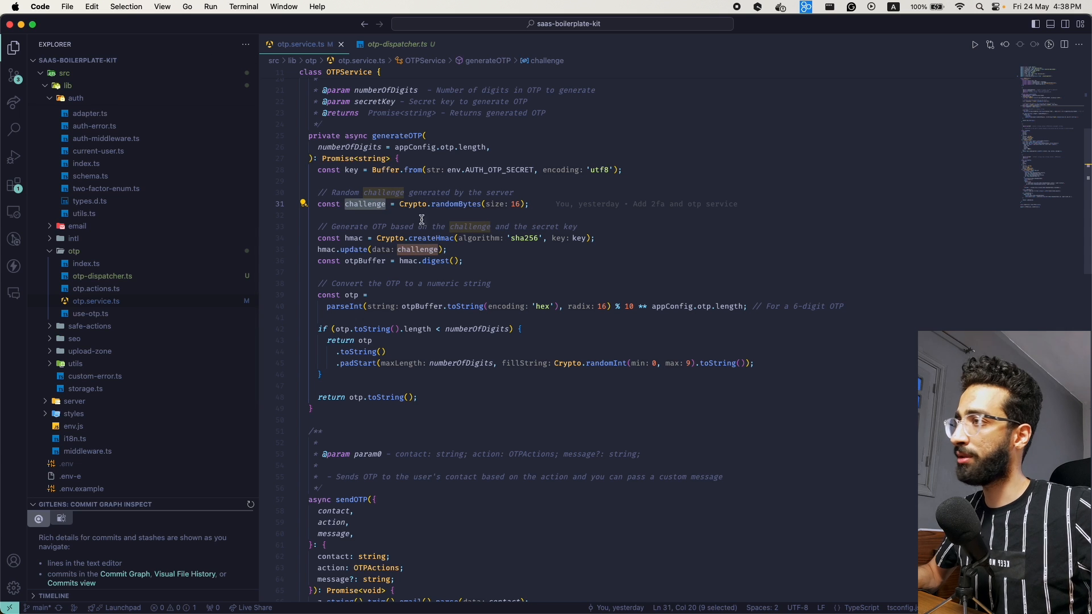
mouse_move(480, 265)
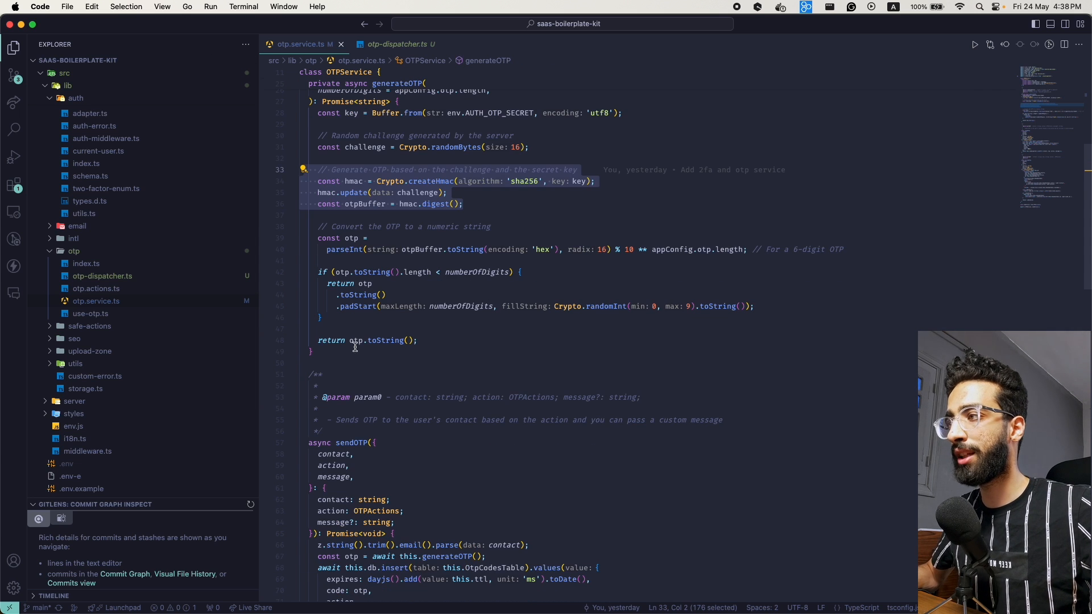
- Reveal sendOTP and inspect the types of its action and message parameters
scroll(down, 3)
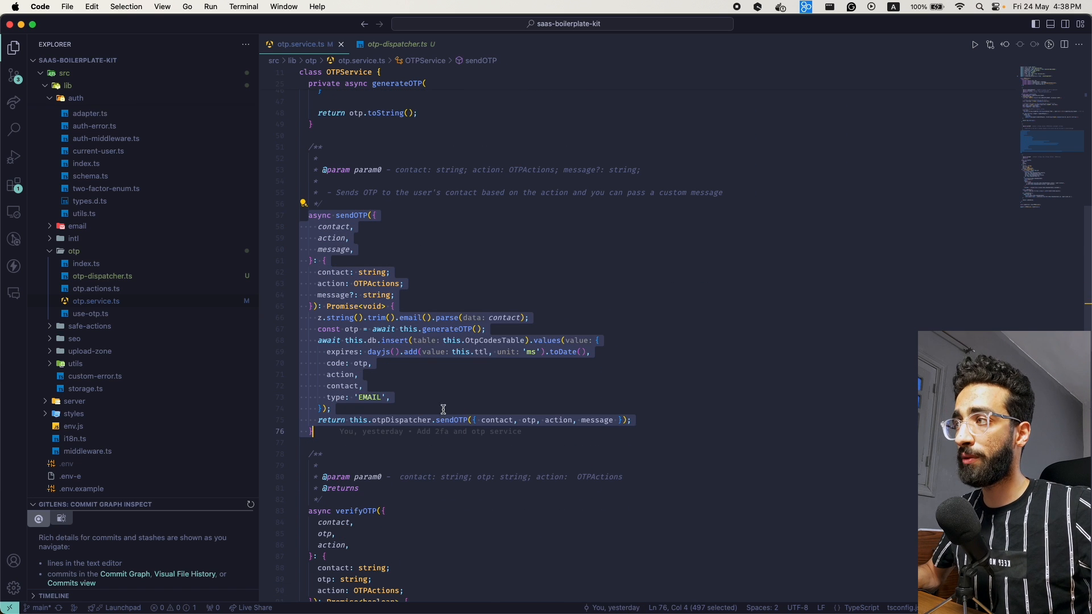
click(361, 215)
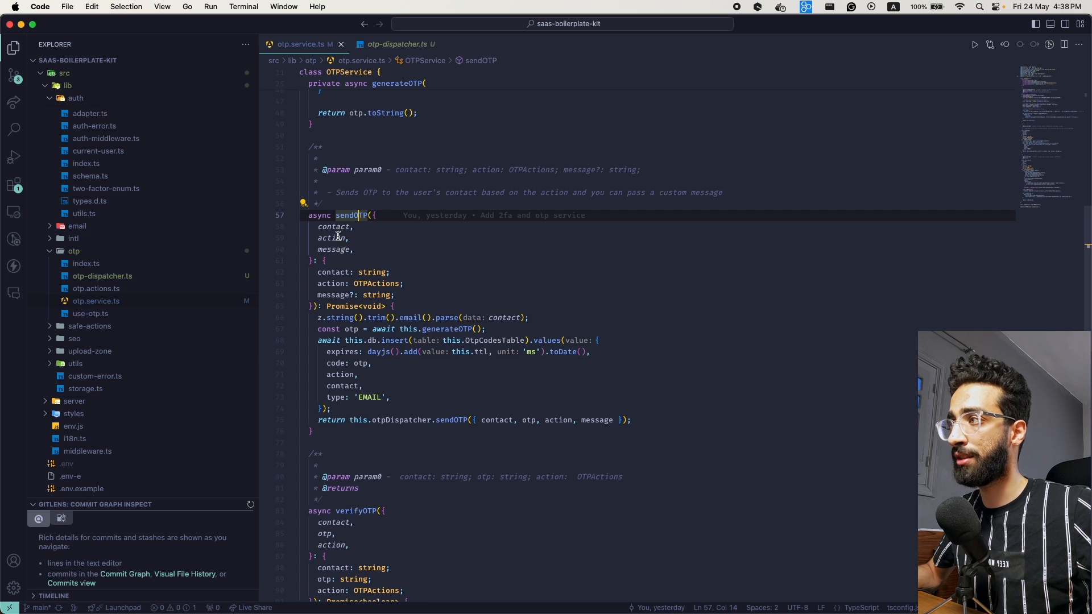
double_click(333, 227)
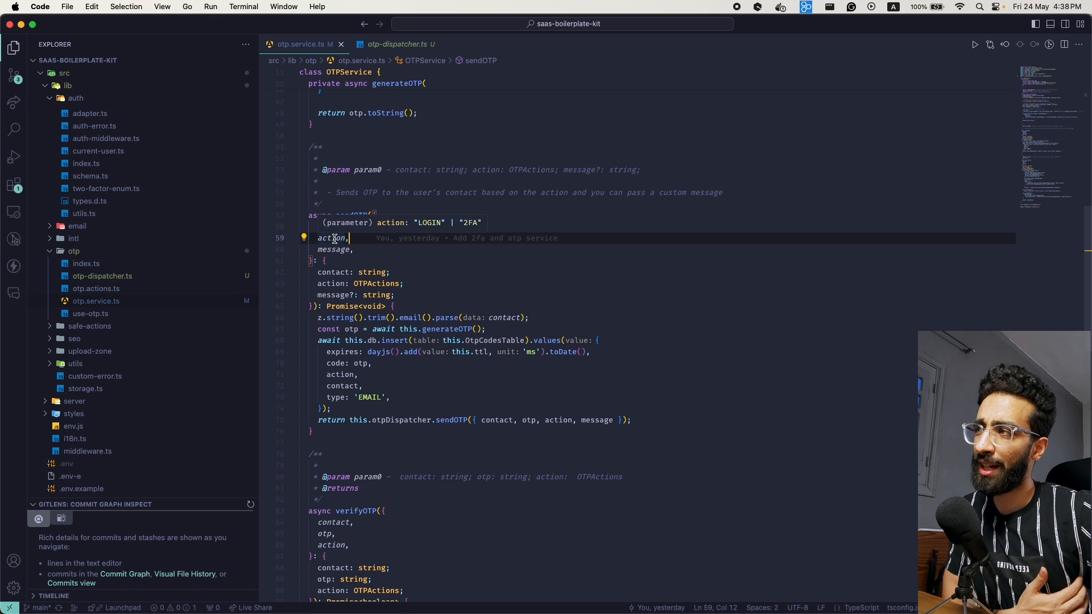
double_click(331, 237)
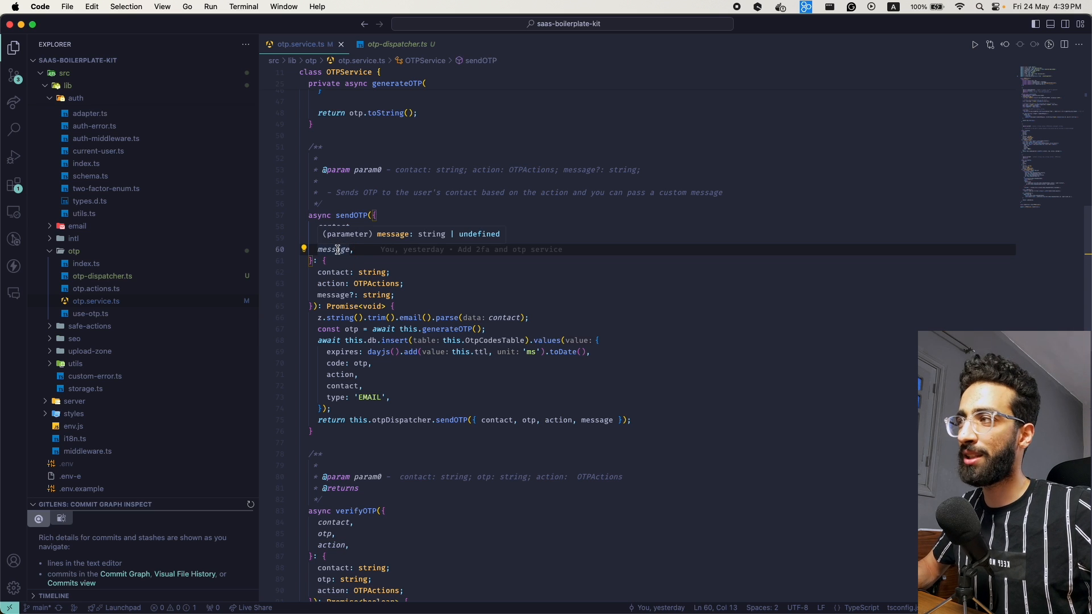
double_click(336, 249)
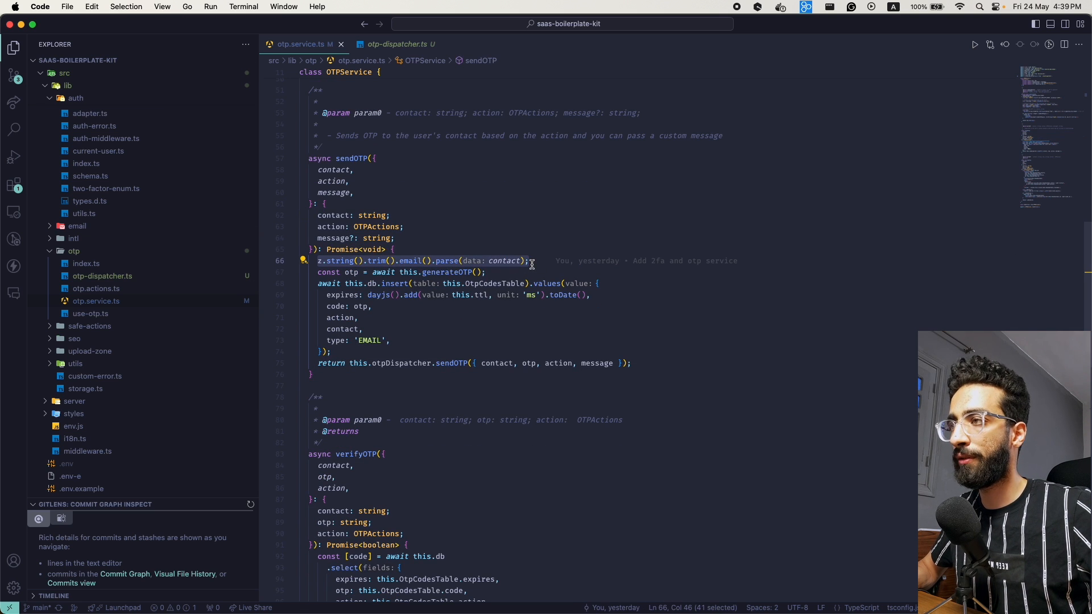
click(403, 261)
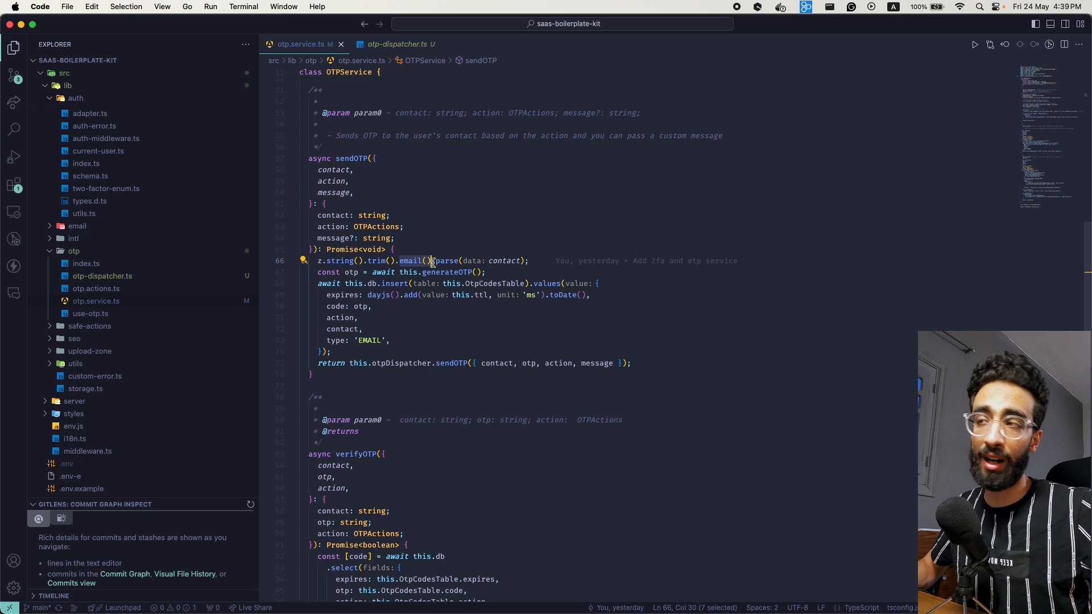
mouse_move(343, 302)
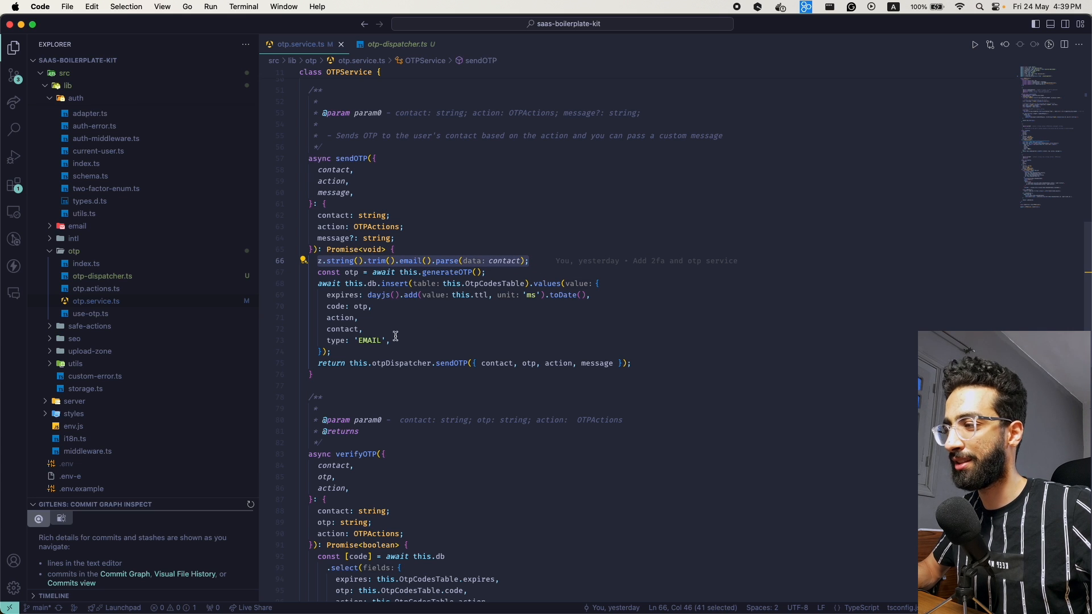
click(355, 340)
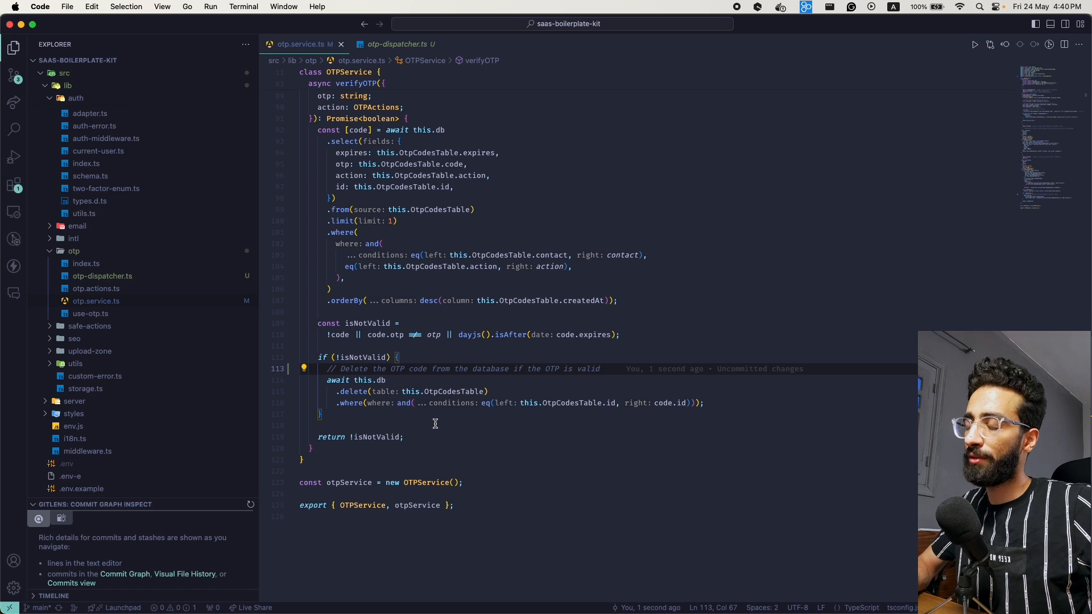
mouse_move(95, 300)
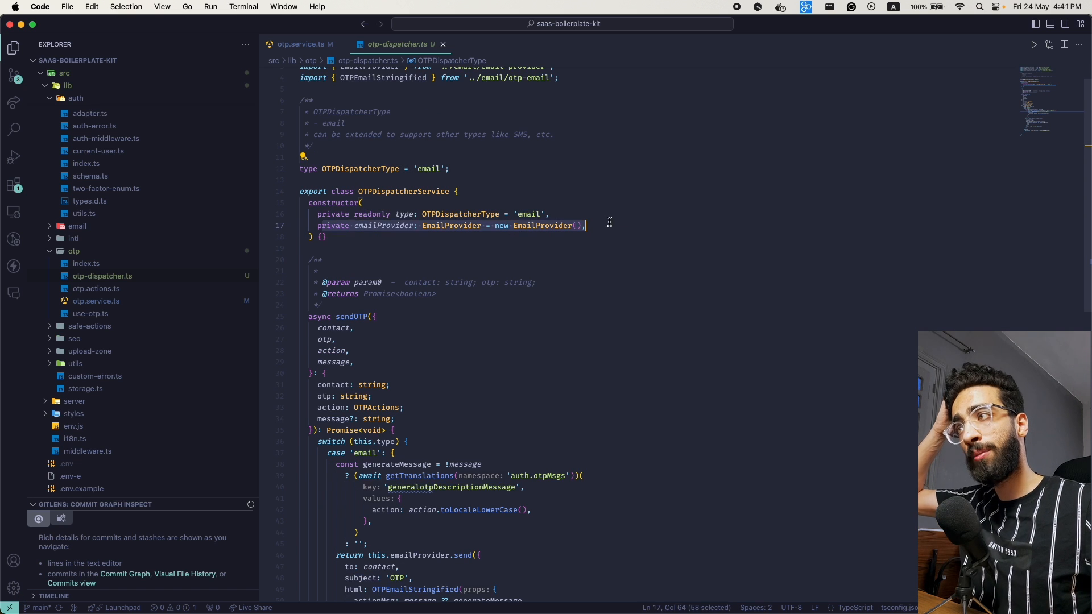
- Add a case 'sms' stub to the dispatcher switch and highlight the email case
key(enter)
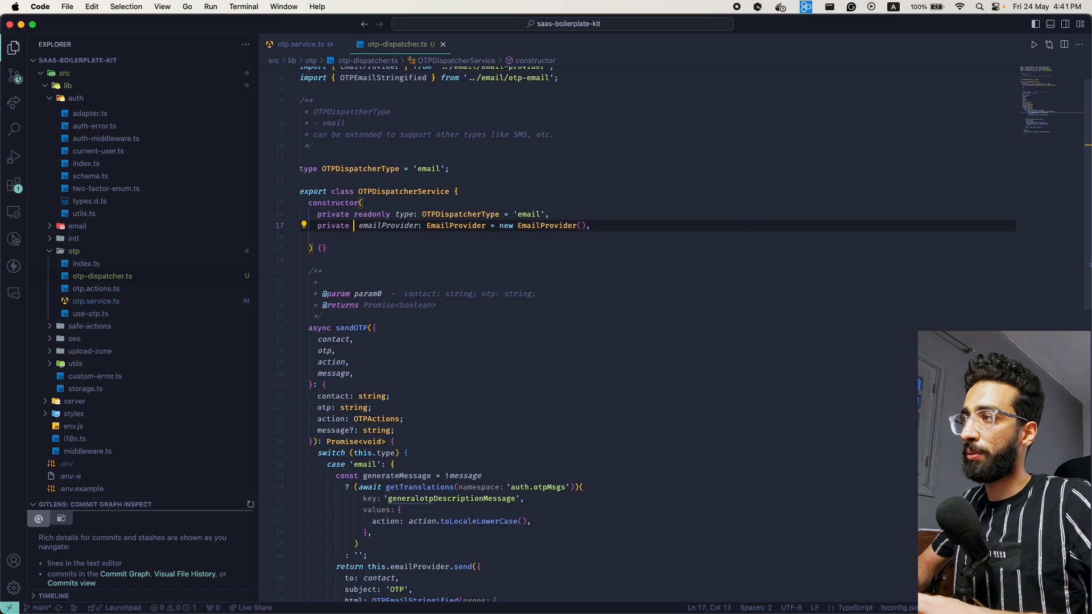
text(red)
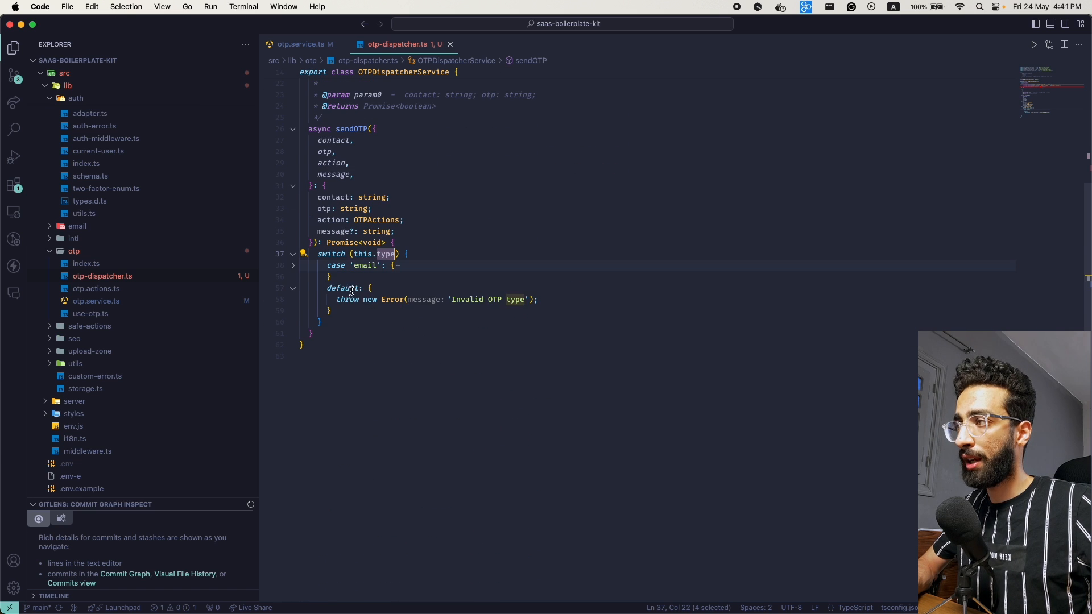
text(case 'sms': {)
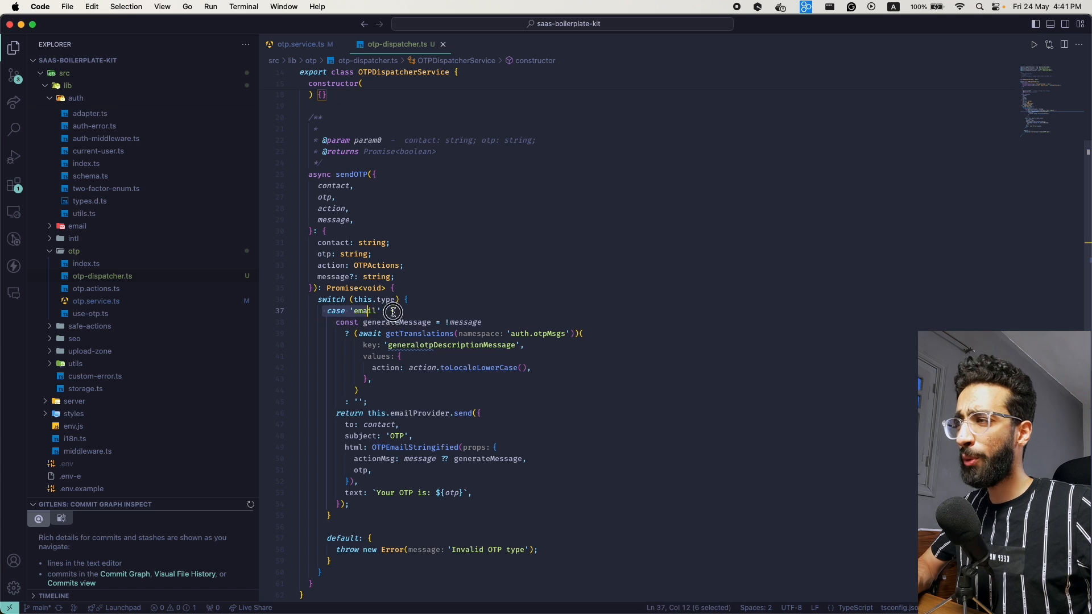
double_click(418, 333)
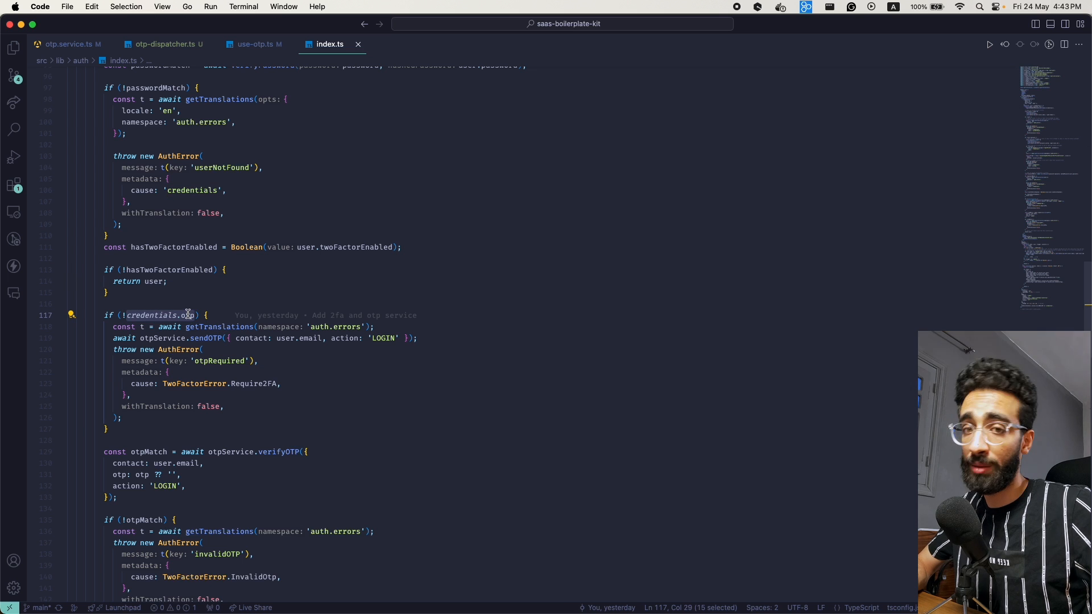
- Highlight the !credentials.otp condition and the getTranslations lookup inside it
click(123, 315)
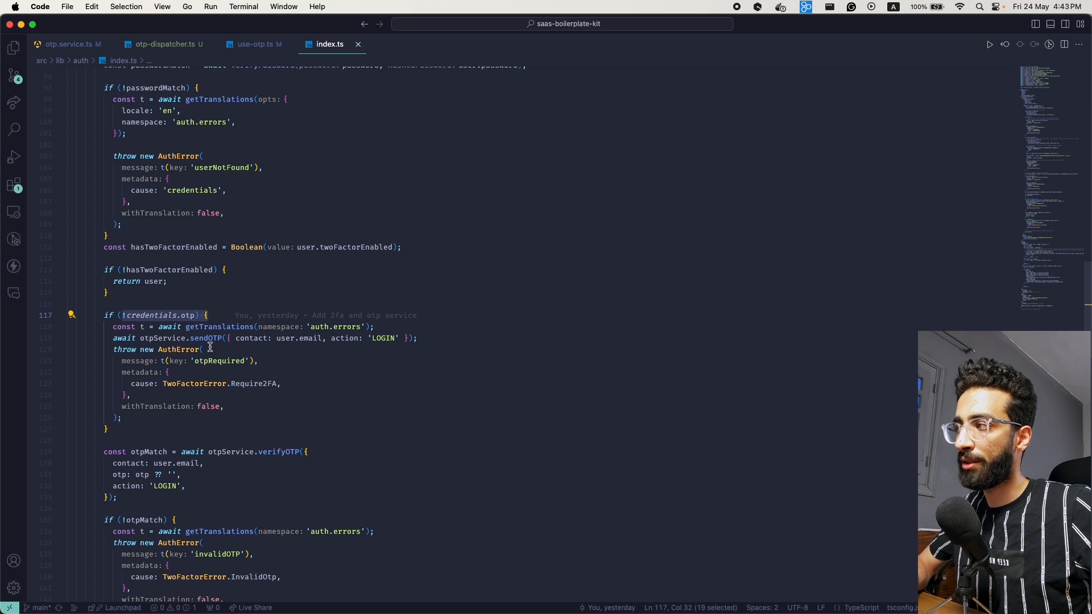
click(116, 327)
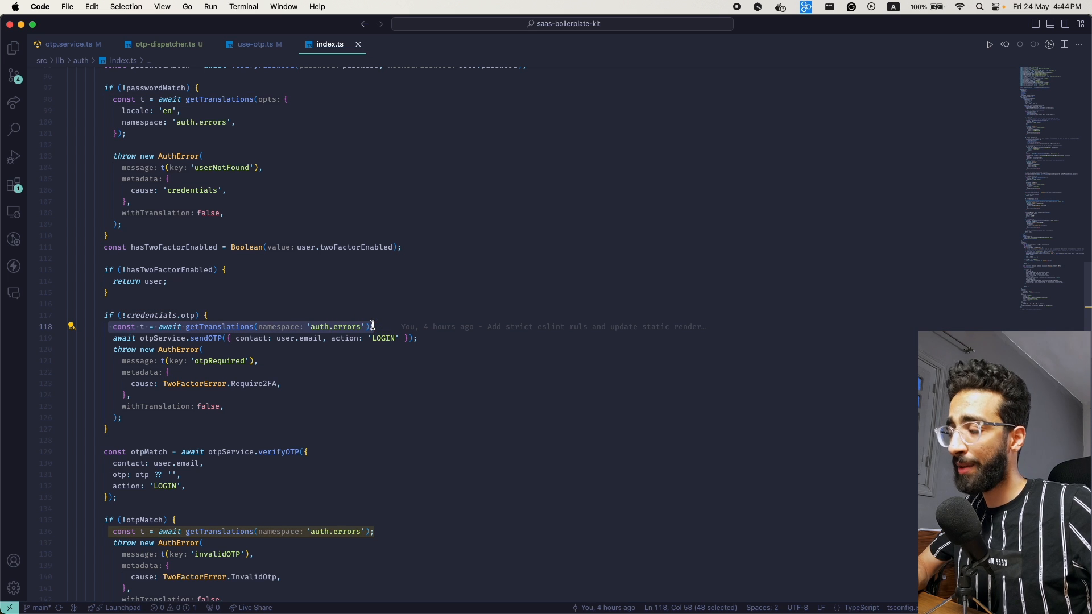
mouse_move(513, 315)
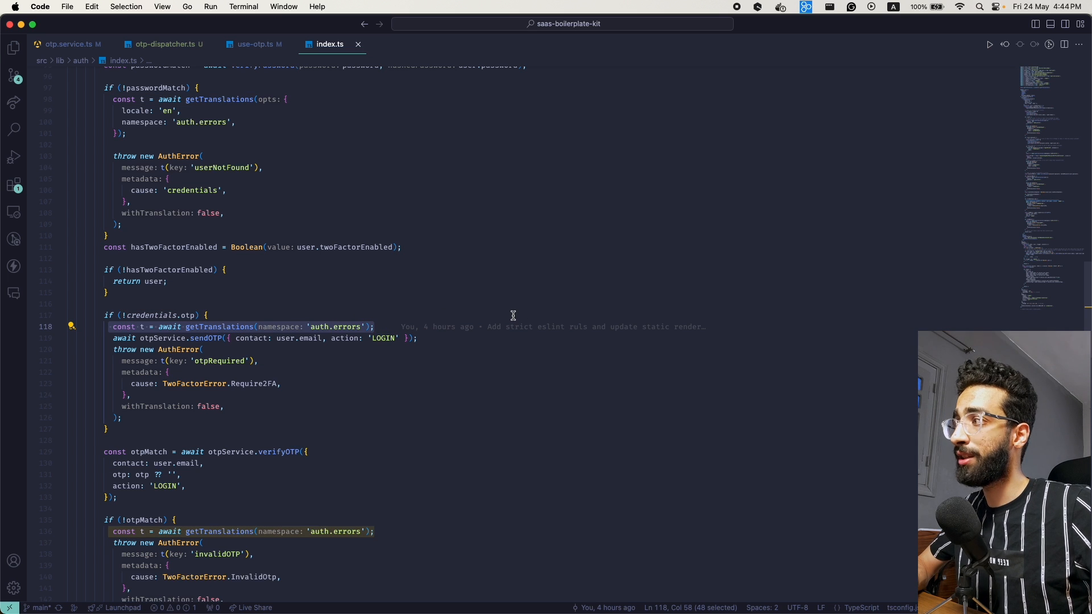
mouse_move(5, 352)
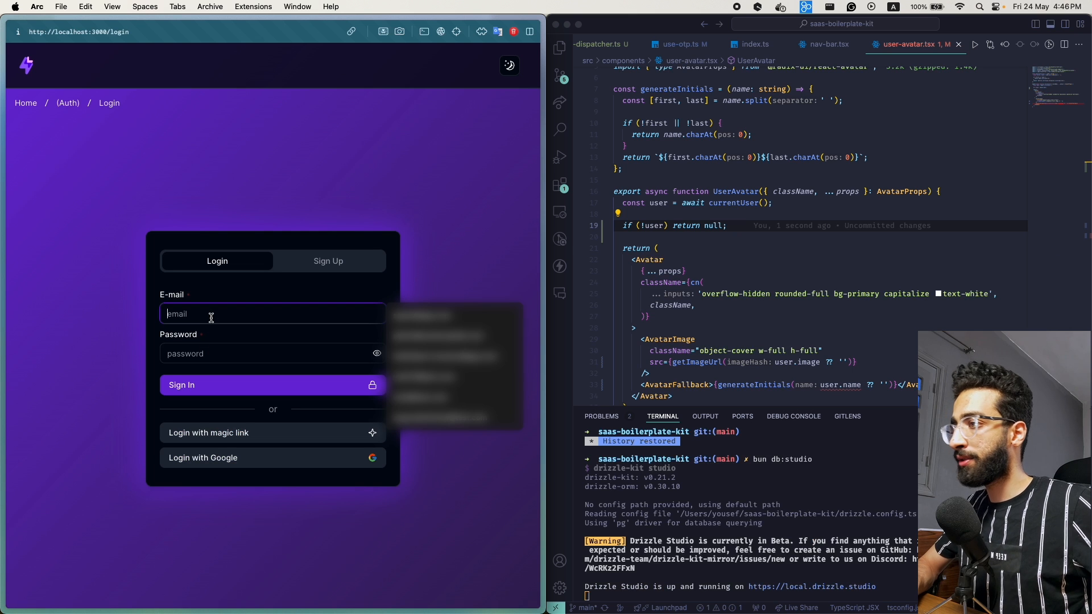
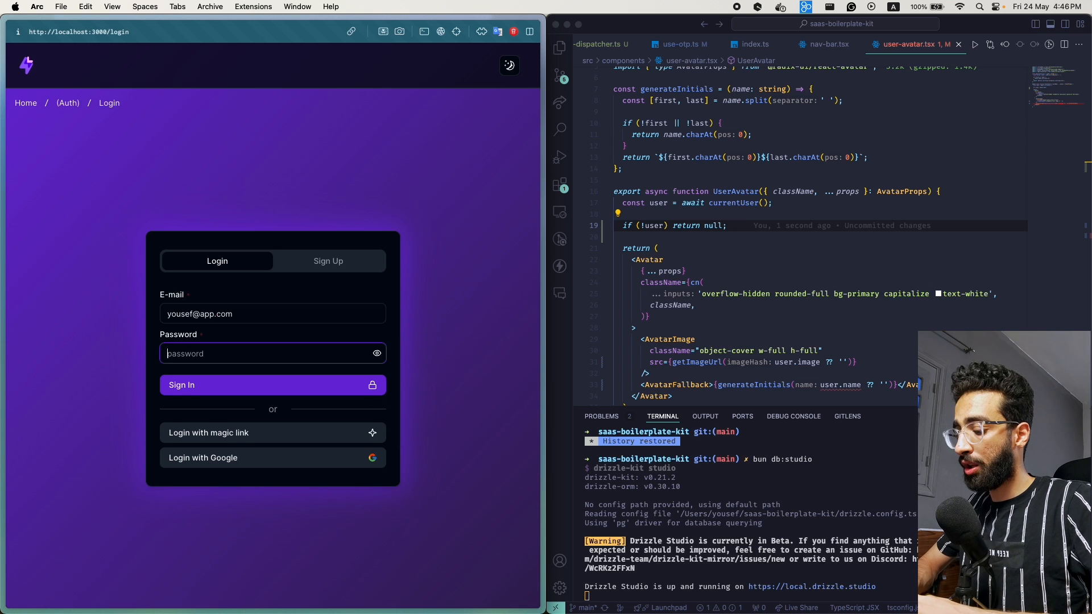
- Submit the login form with the test email and password to trigger OTP required
text(password)
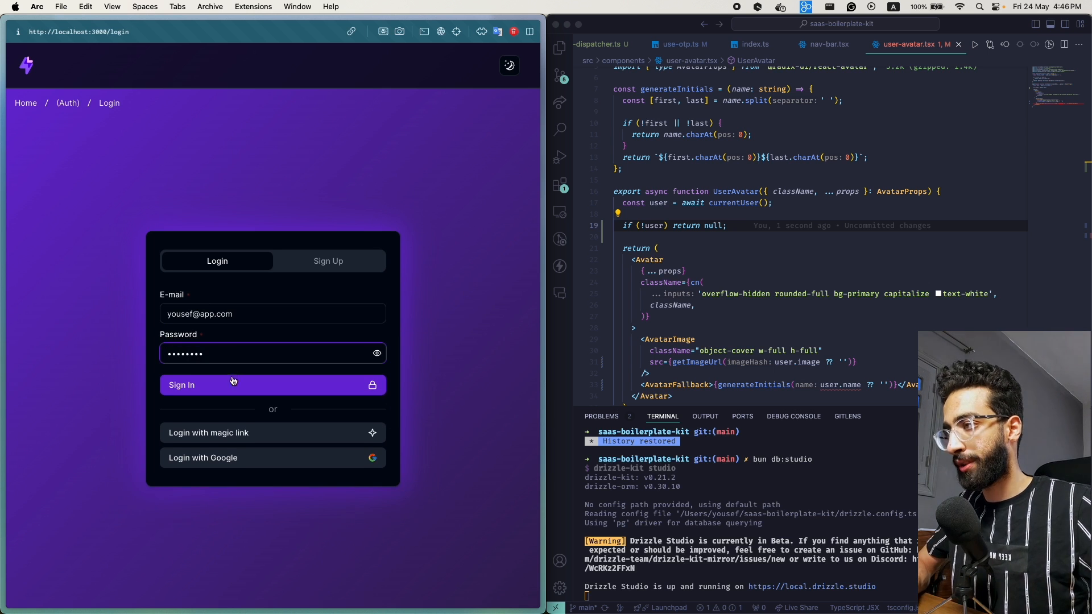
click(272, 386)
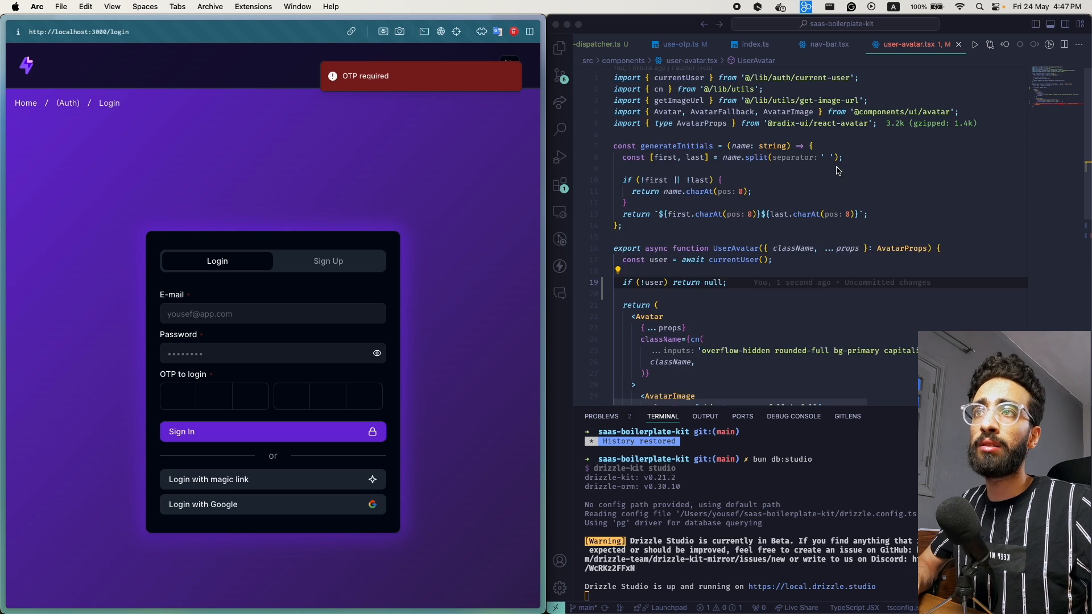
scroll(down, 3)
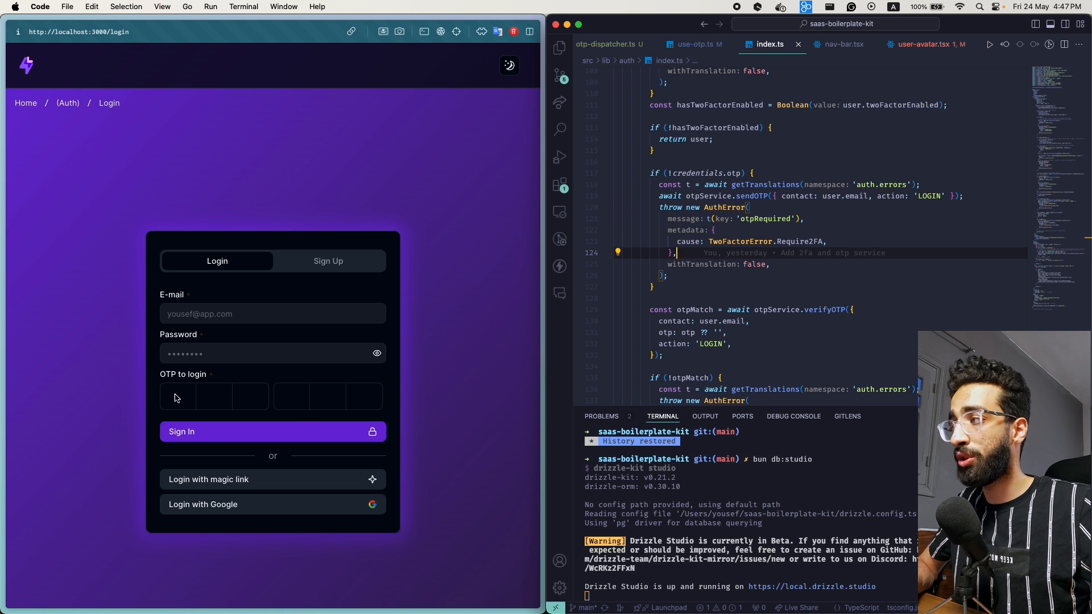
click(123, 192)
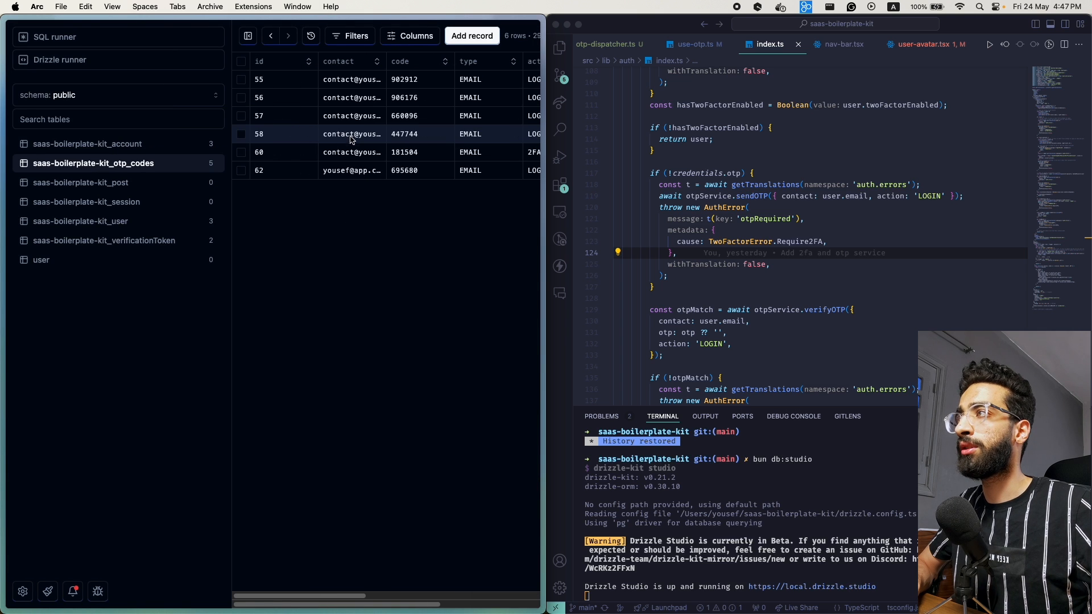
click(421, 170)
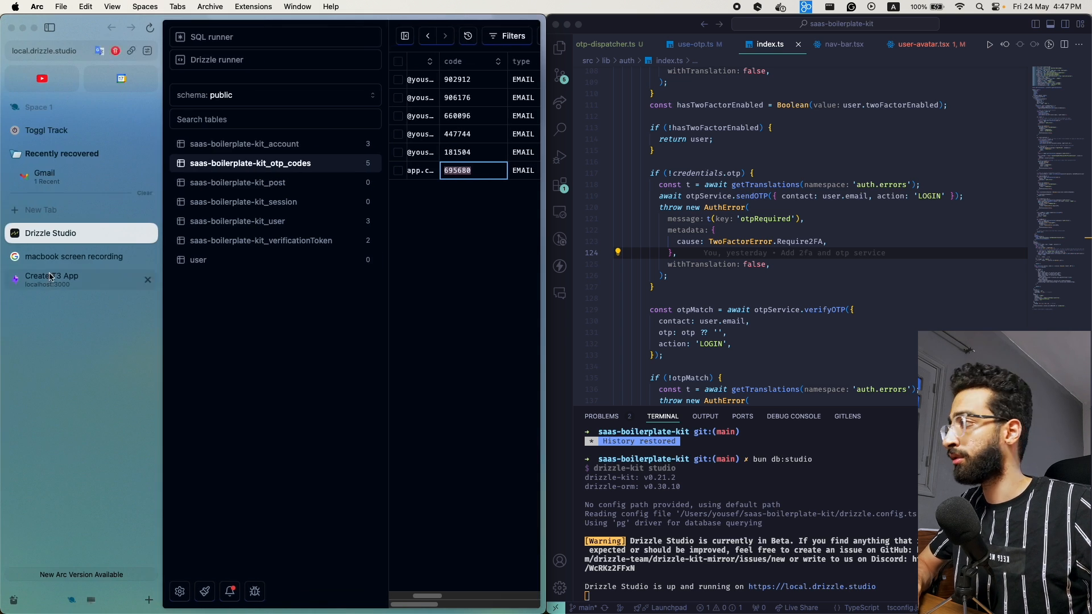
click(51, 275)
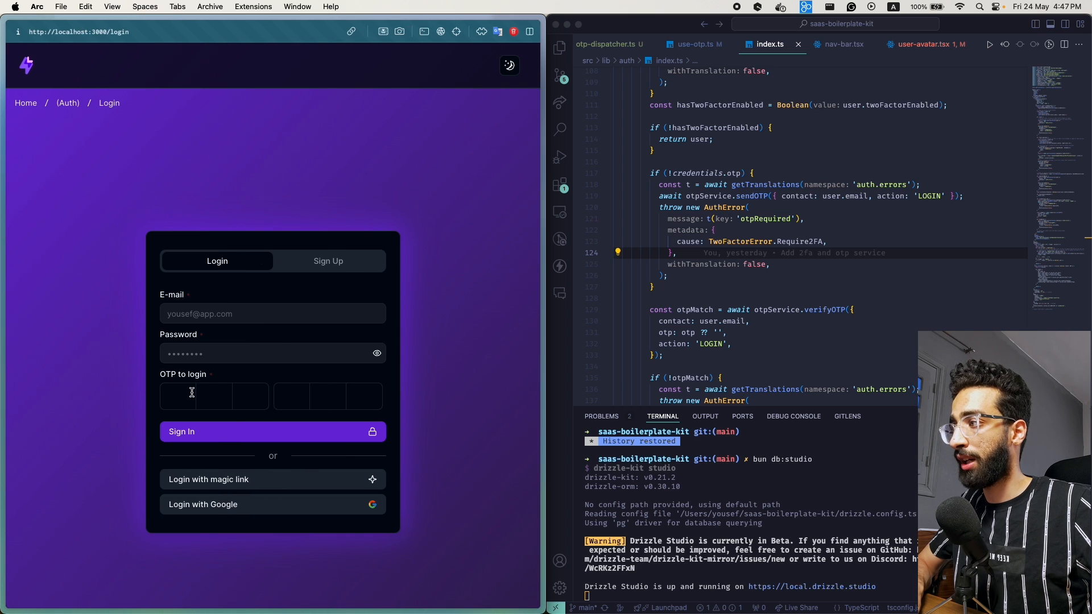
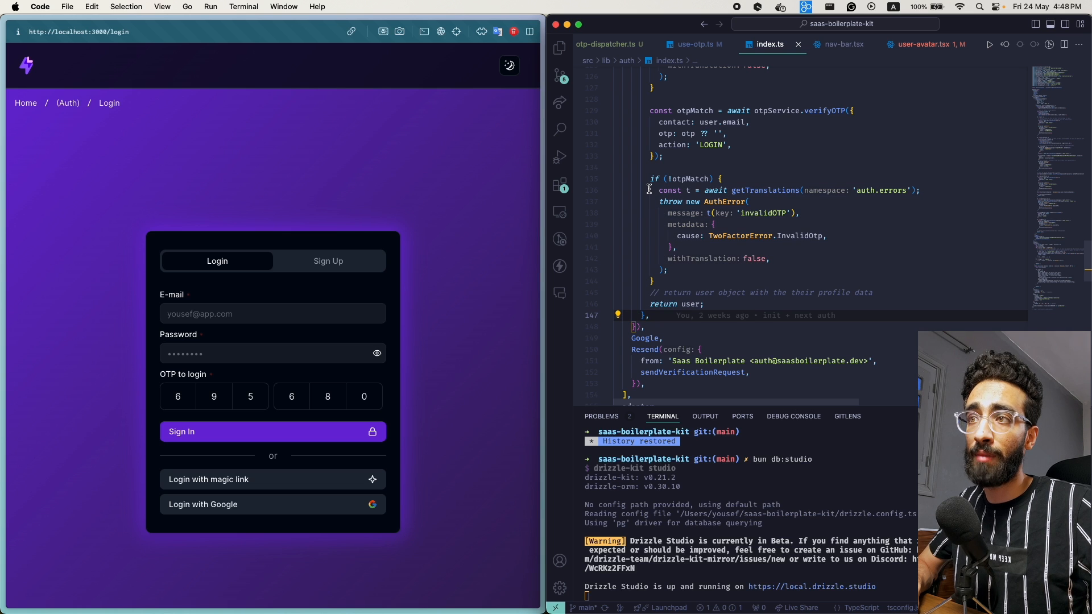
mouse_move(702, 258)
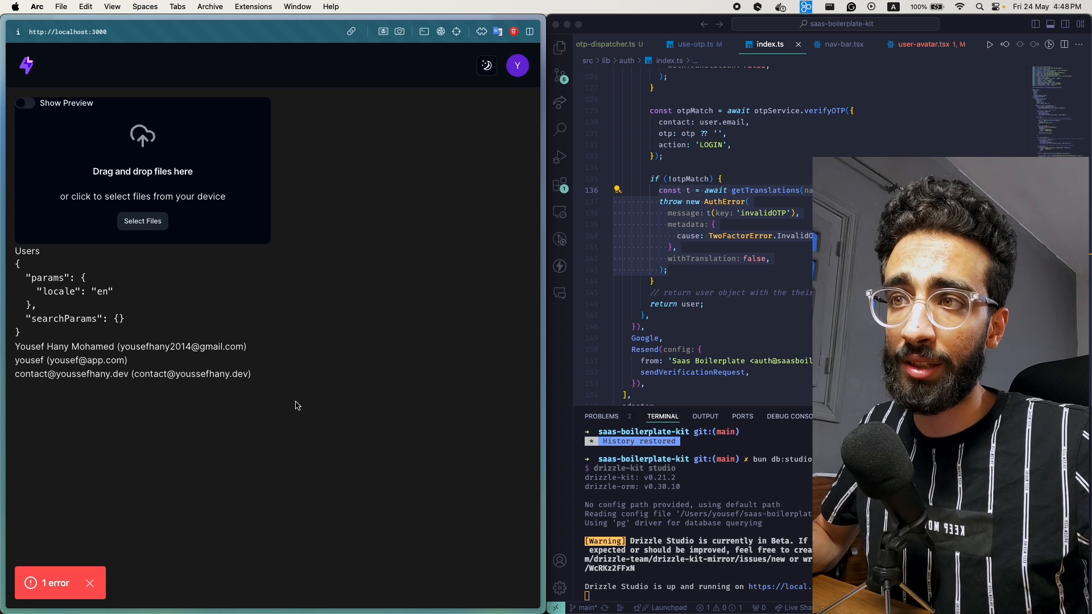
mouse_move(296, 293)
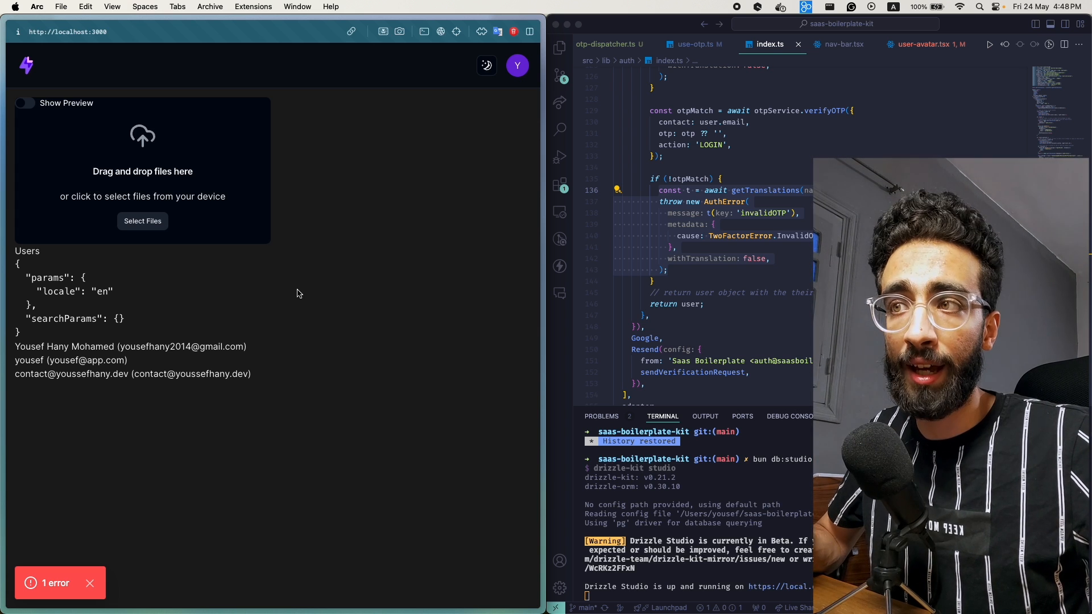